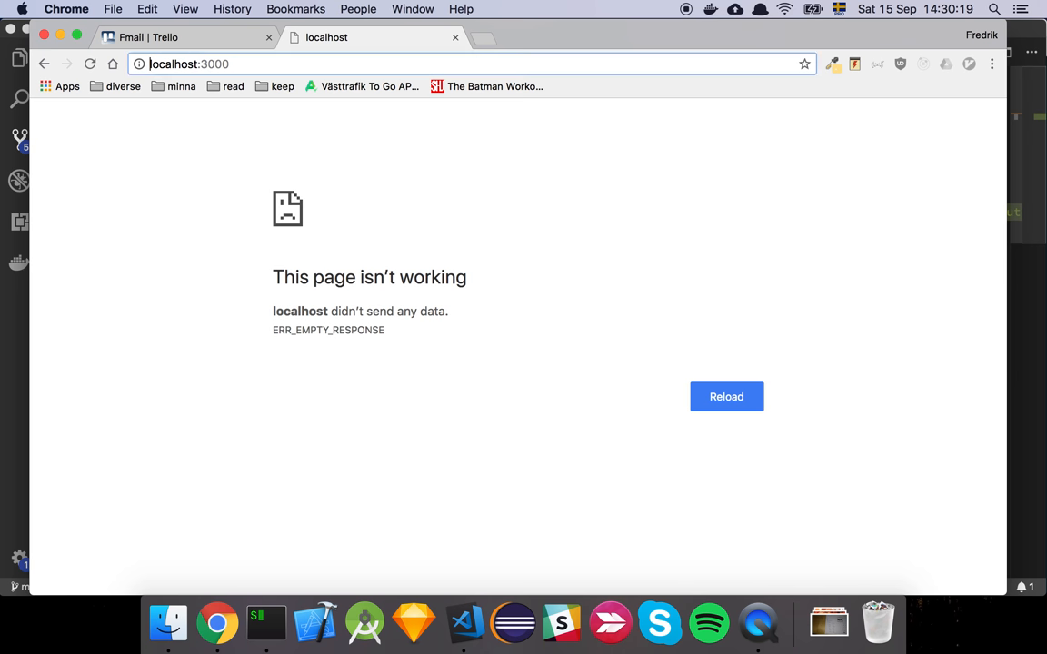
pyautogui.write('htto')
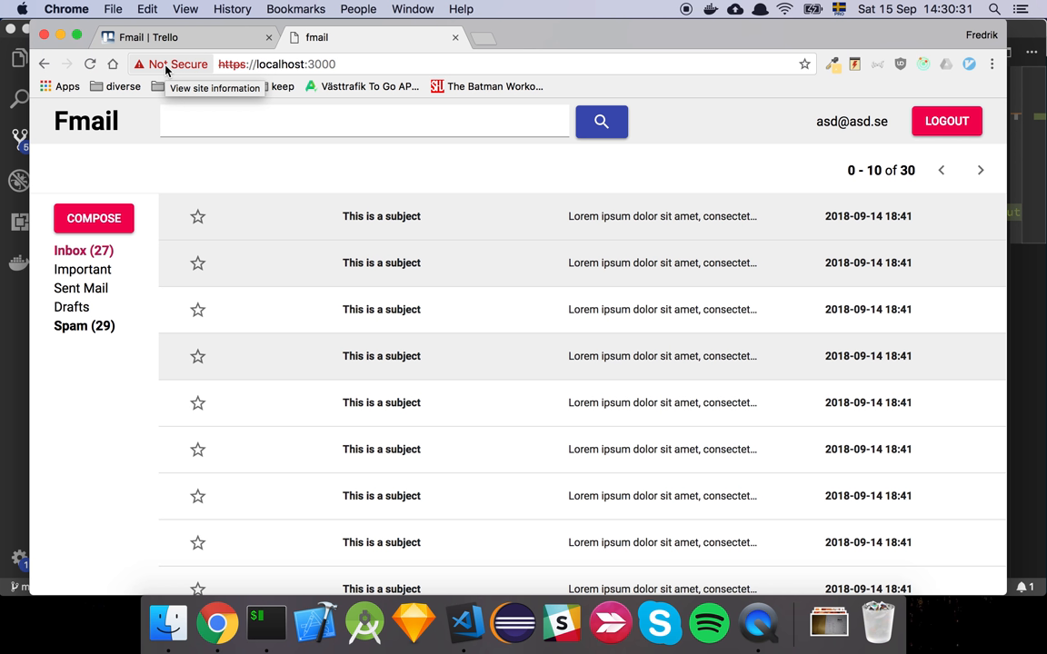
pyautogui.moveTo(170, 73)
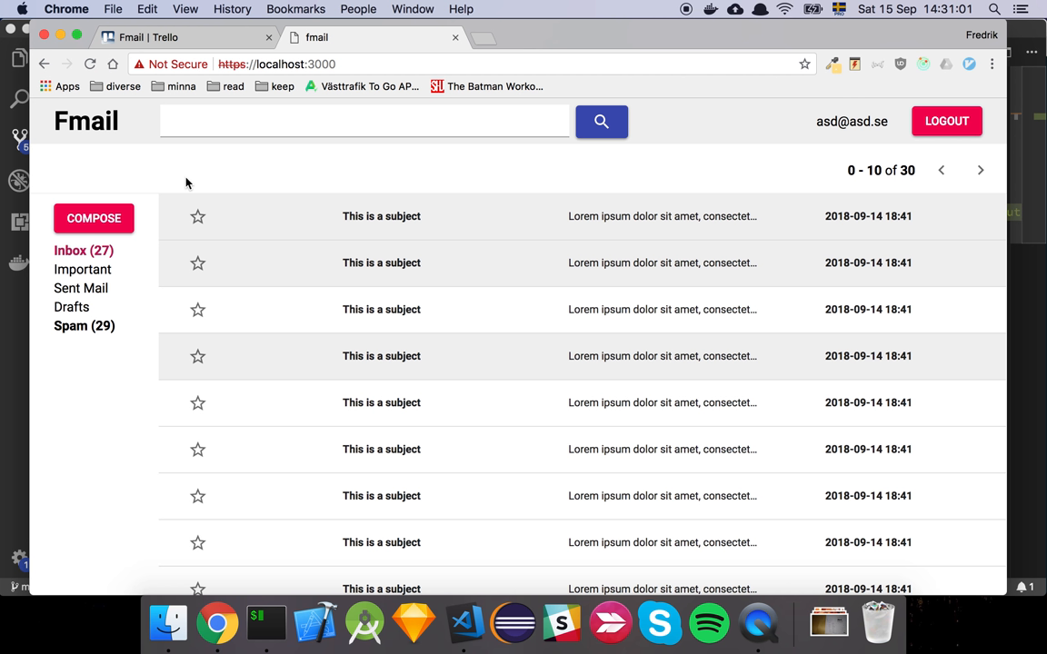
pyautogui.press('cmd+tab')
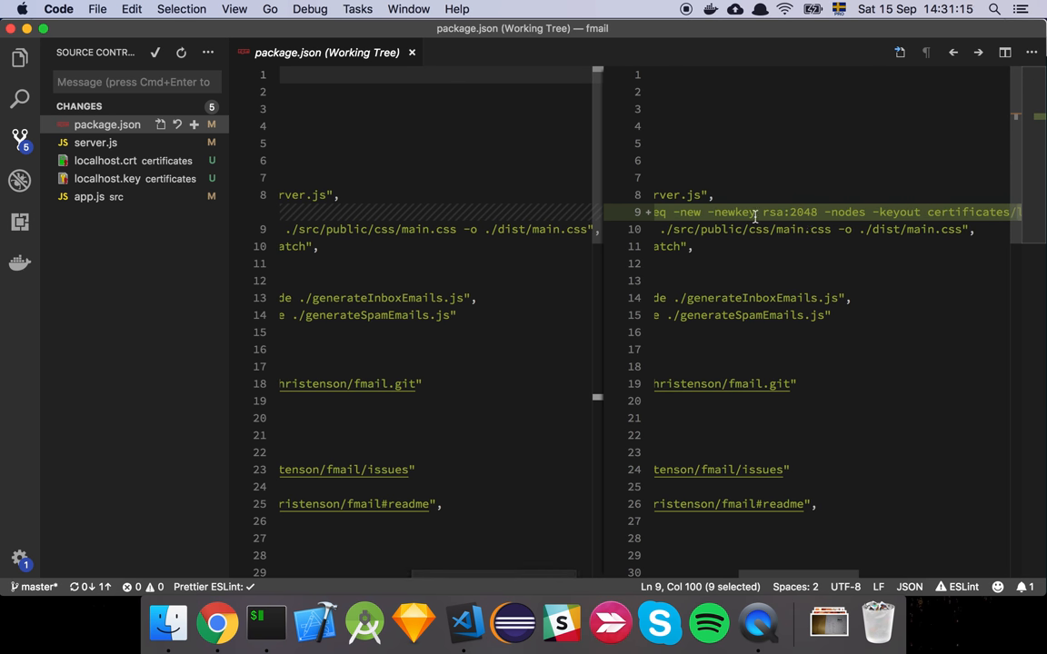
pyautogui.hscroll(3)
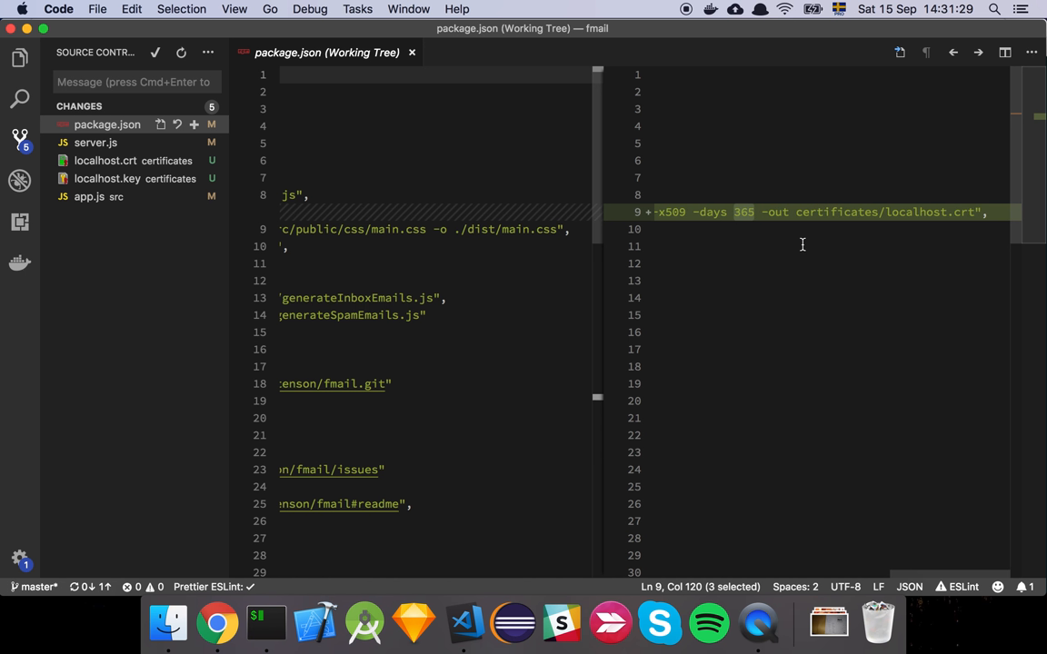
pyautogui.moveTo(953, 215)
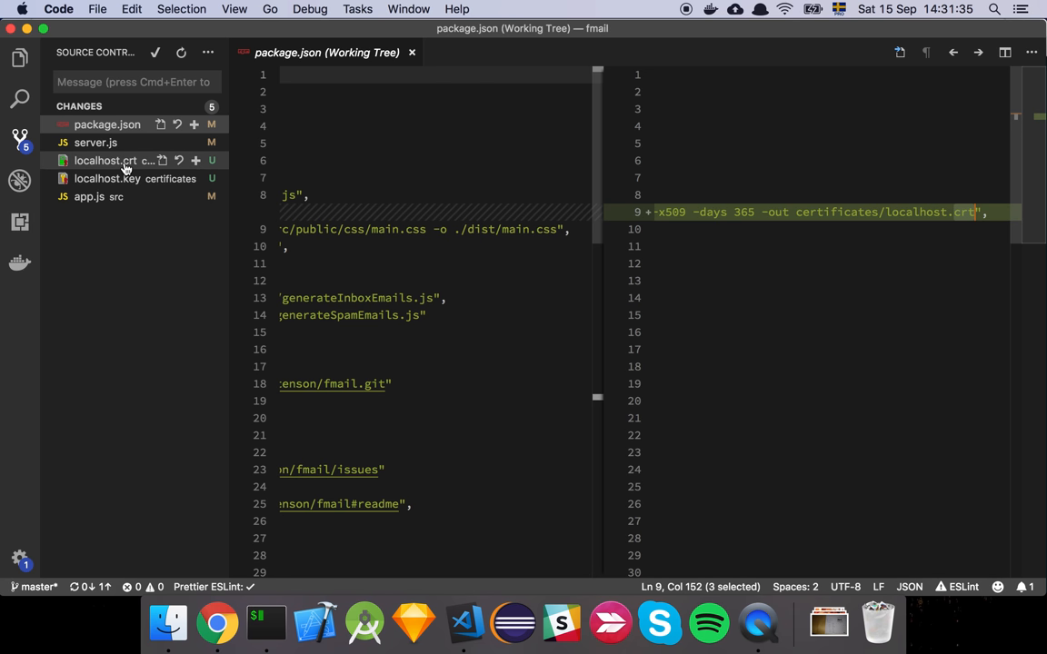
# Step: Review the generated localhost.key private key and localhost.crt certificate files
pyautogui.click(105, 178)
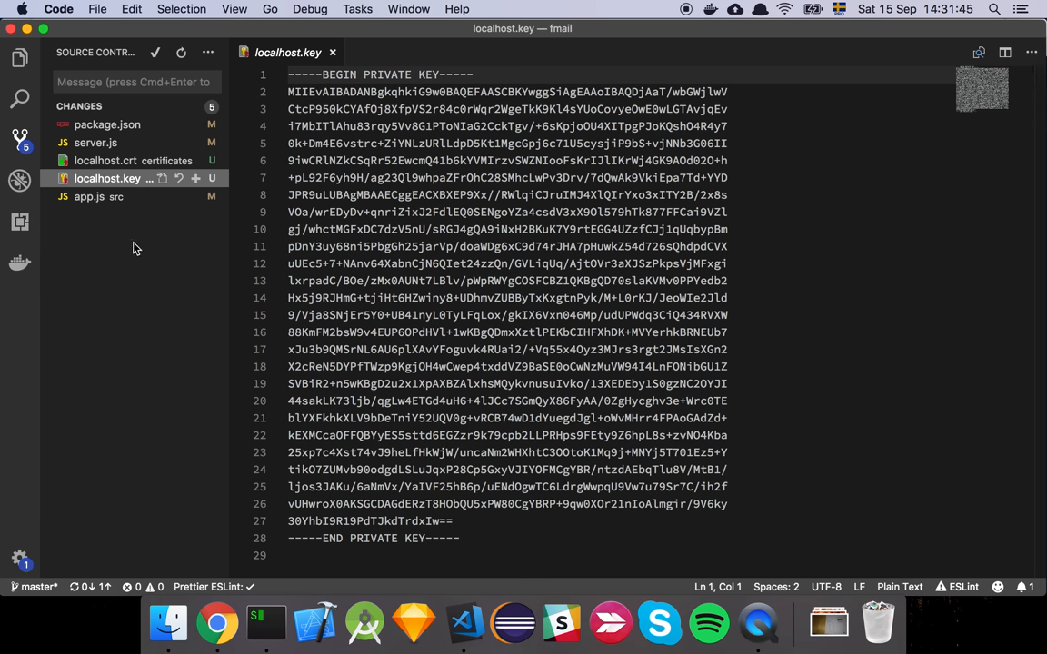
pyautogui.moveTo(105, 160)
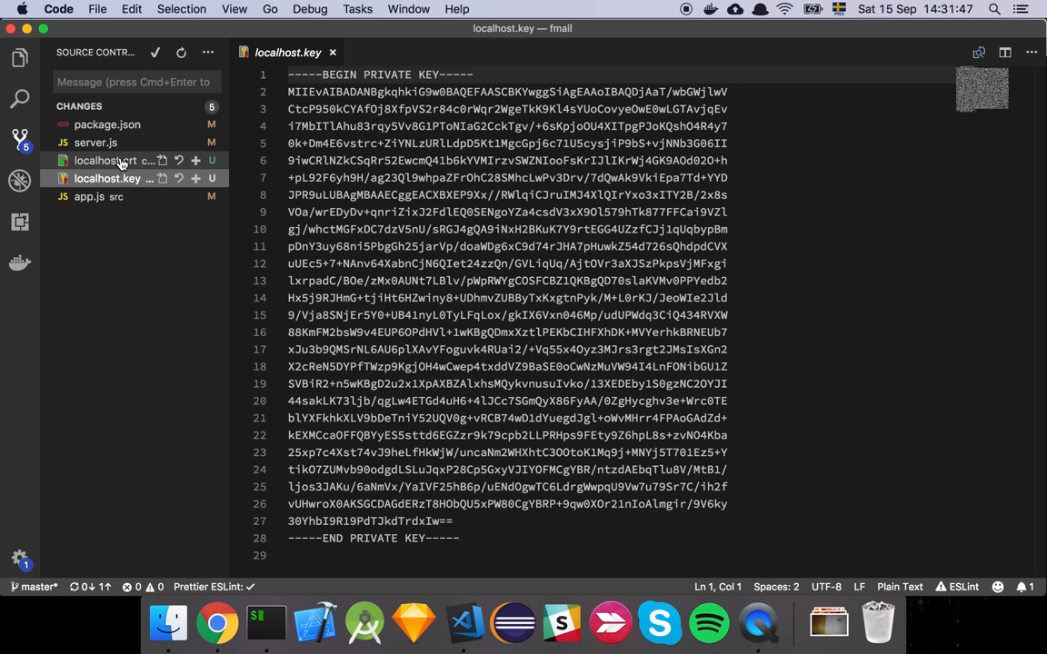
pyautogui.click(105, 160)
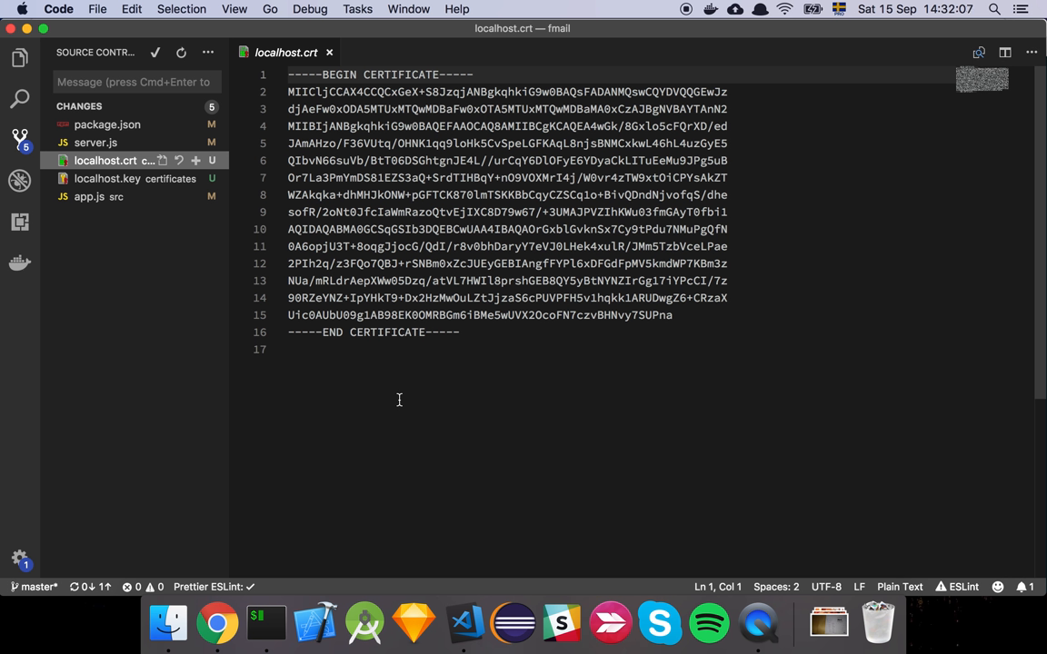
pyautogui.moveTo(89, 252)
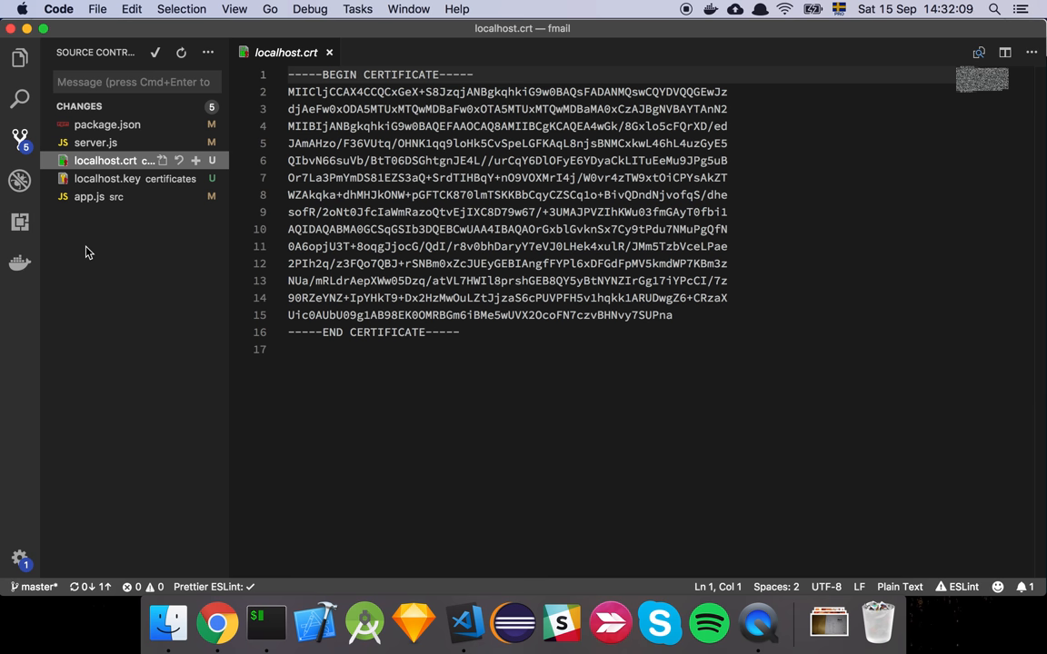
# Step: Review the app.js diff where the session cookie's secure option changes from false to true
pyautogui.click(94, 141)
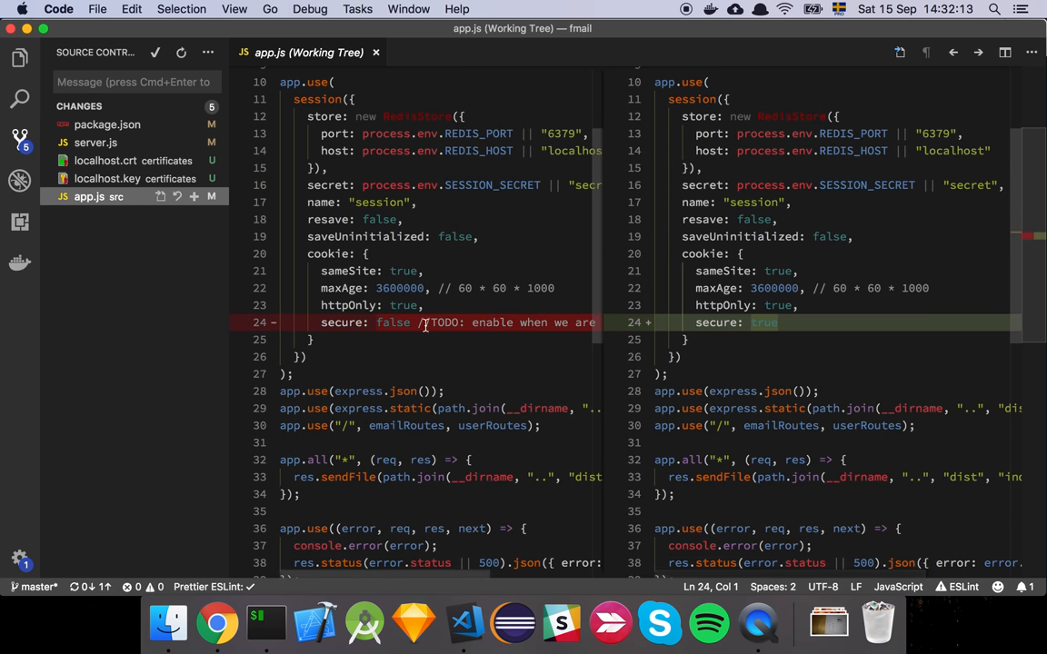
pyautogui.scroll(-3)
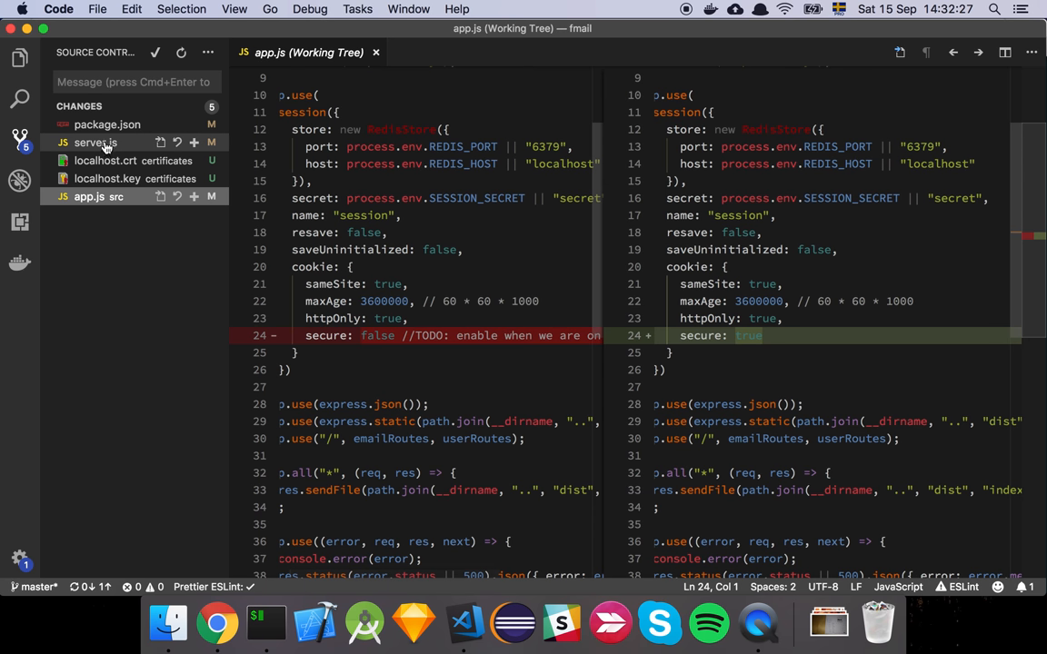
# Step: Review server.js, highlighting the https module usages and where app is passed to the HTTPS server
pyautogui.click(95, 141)
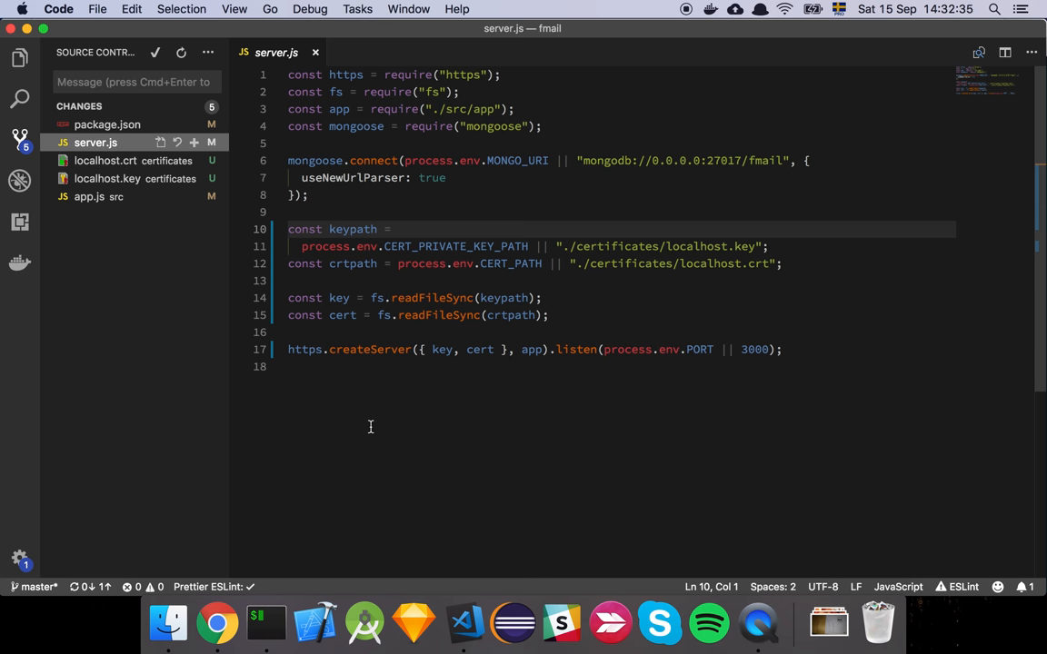
pyautogui.moveTo(516, 243)
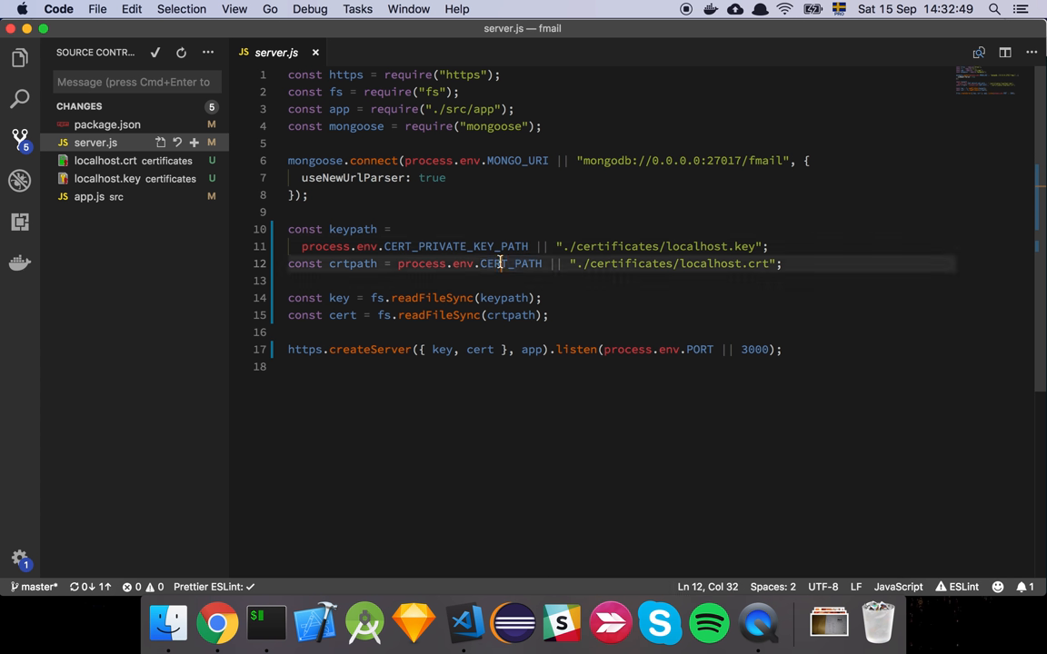
pyautogui.doubleClick(511, 263)
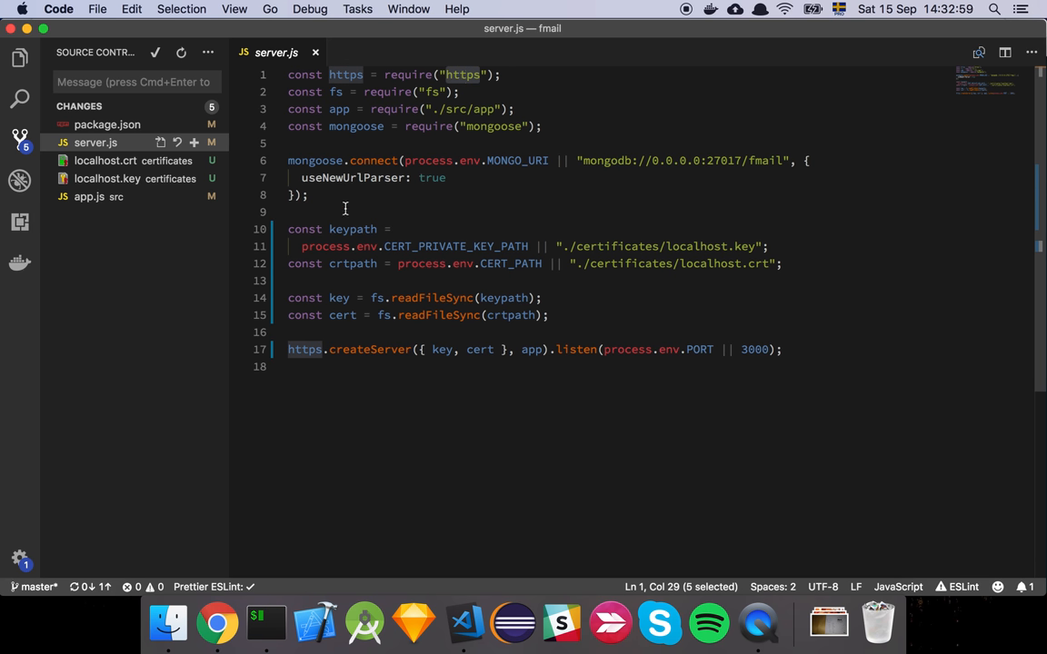
pyautogui.moveTo(367, 443)
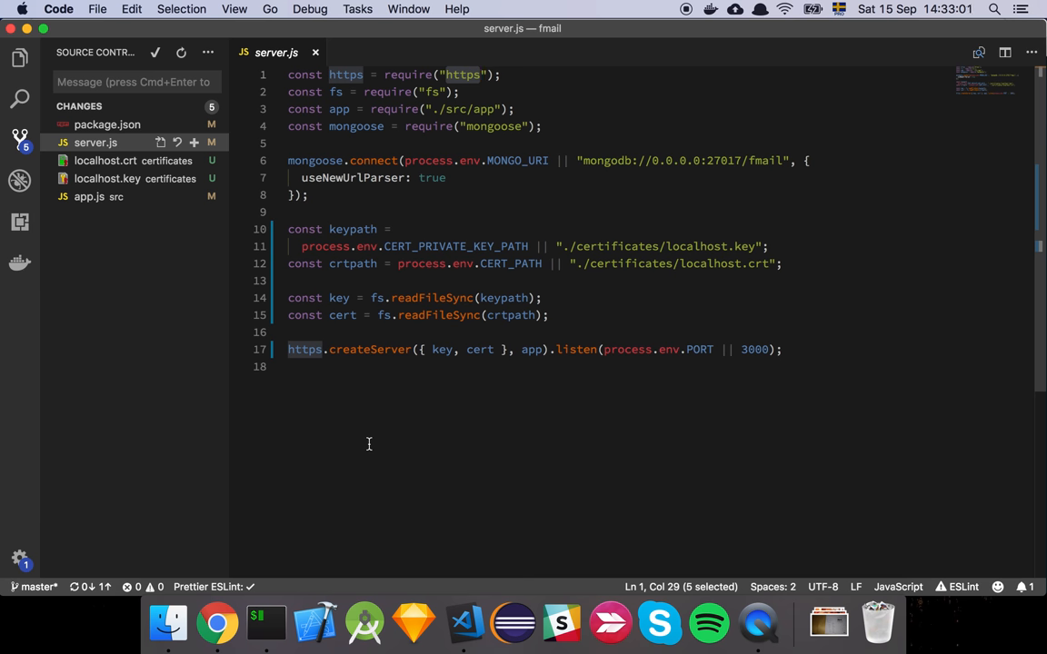
pyautogui.doubleClick(369, 349)
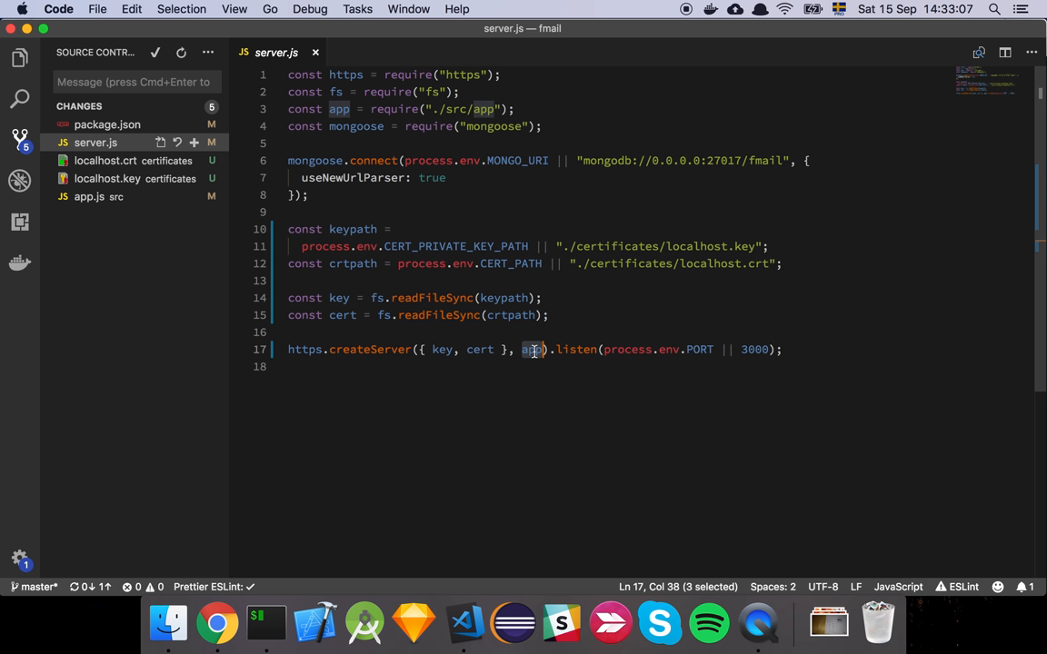
pyautogui.moveTo(721, 362)
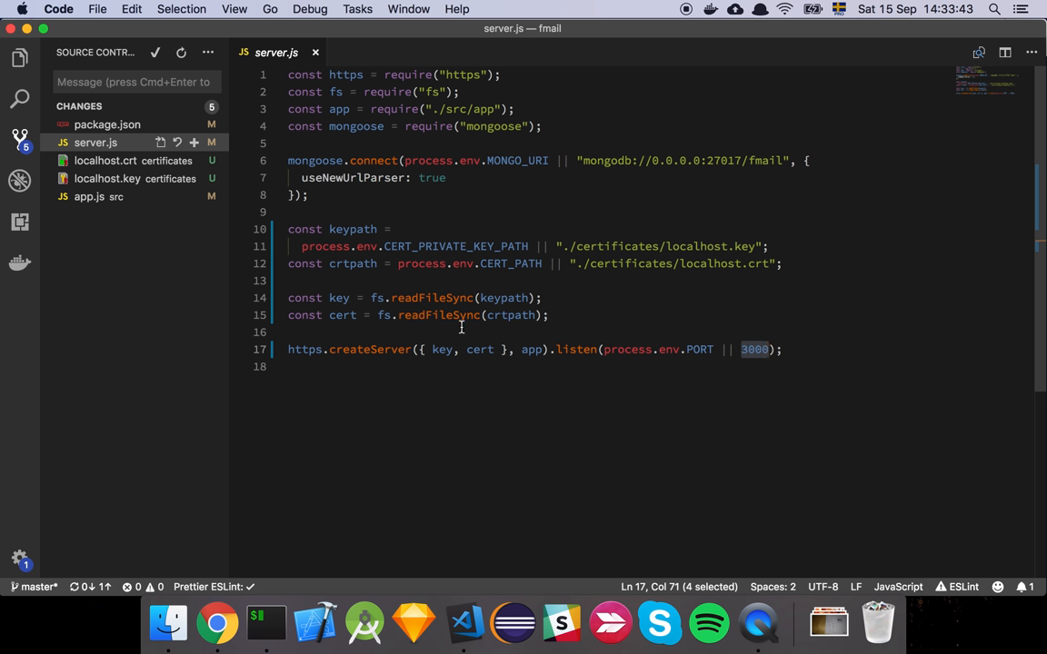
pyautogui.moveTo(203, 229)
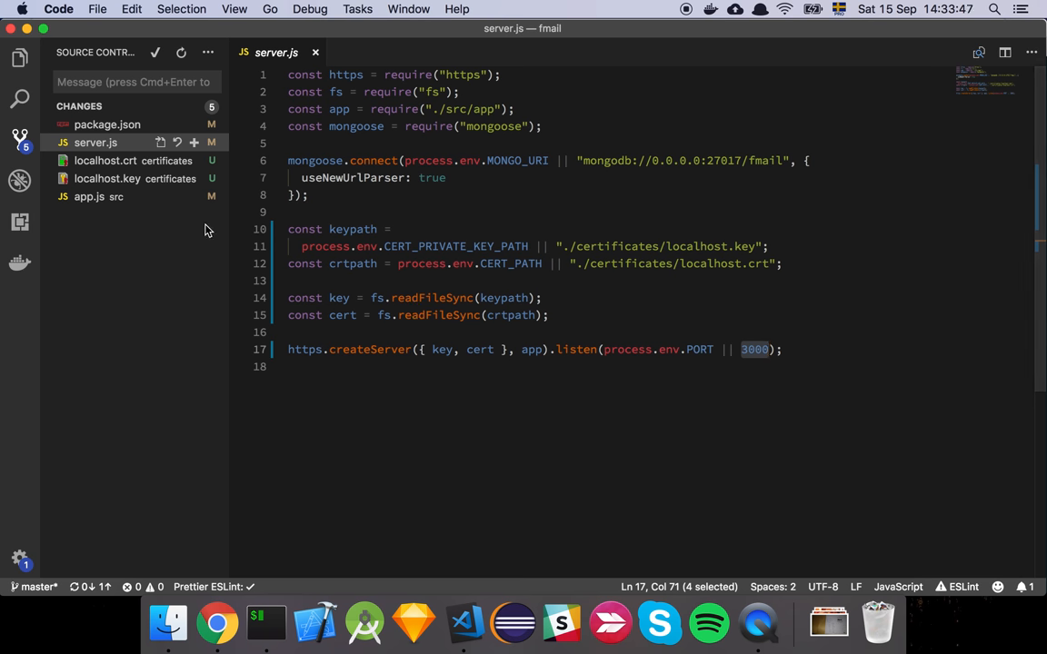
# Step: Move the 'Add support for https' card to the Testing list on the Trello board
pyautogui.press('cmd+tab')
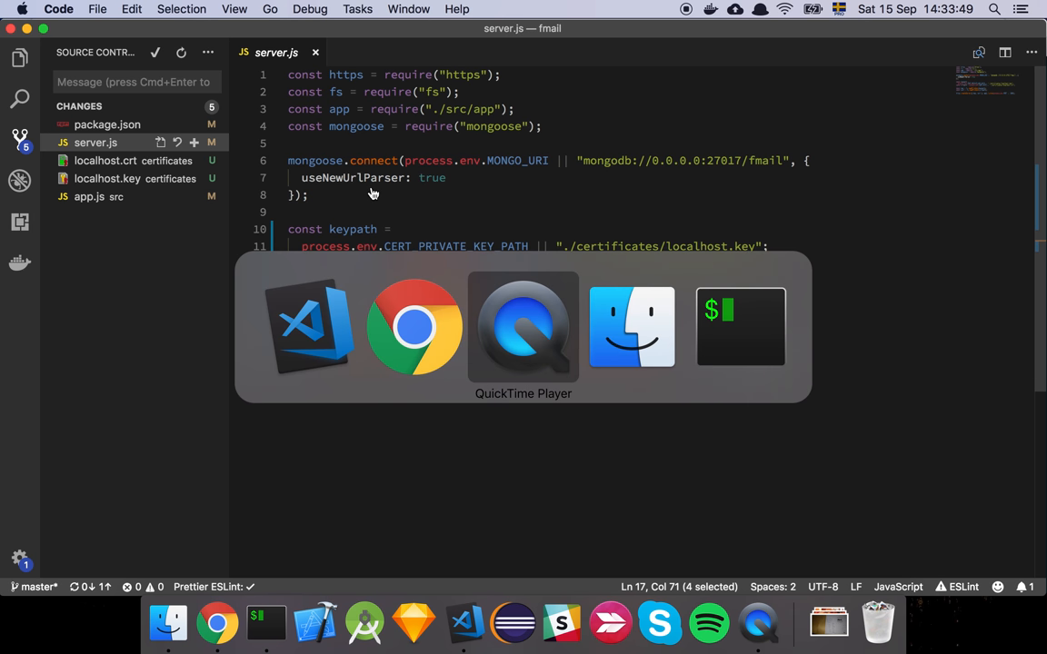
pyautogui.click(414, 327)
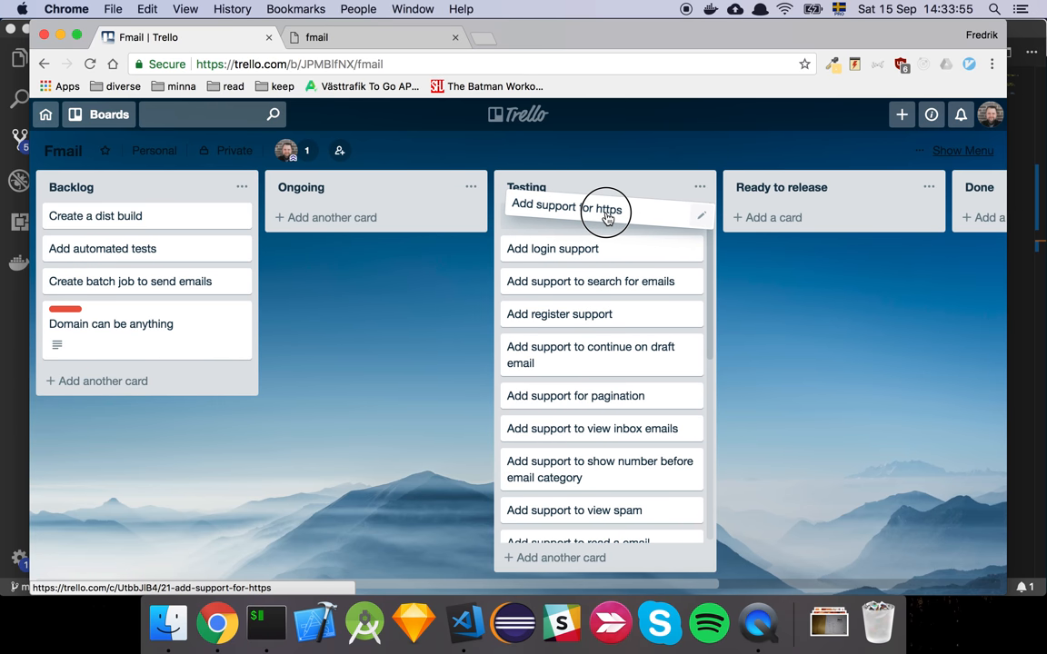
pyautogui.moveTo(282, 294)
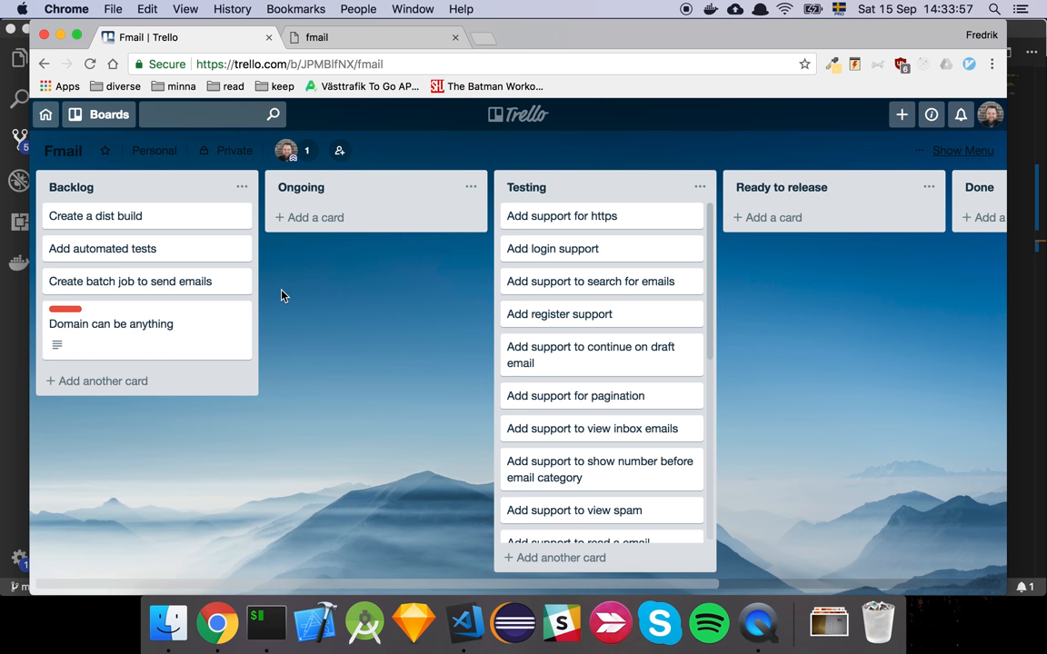